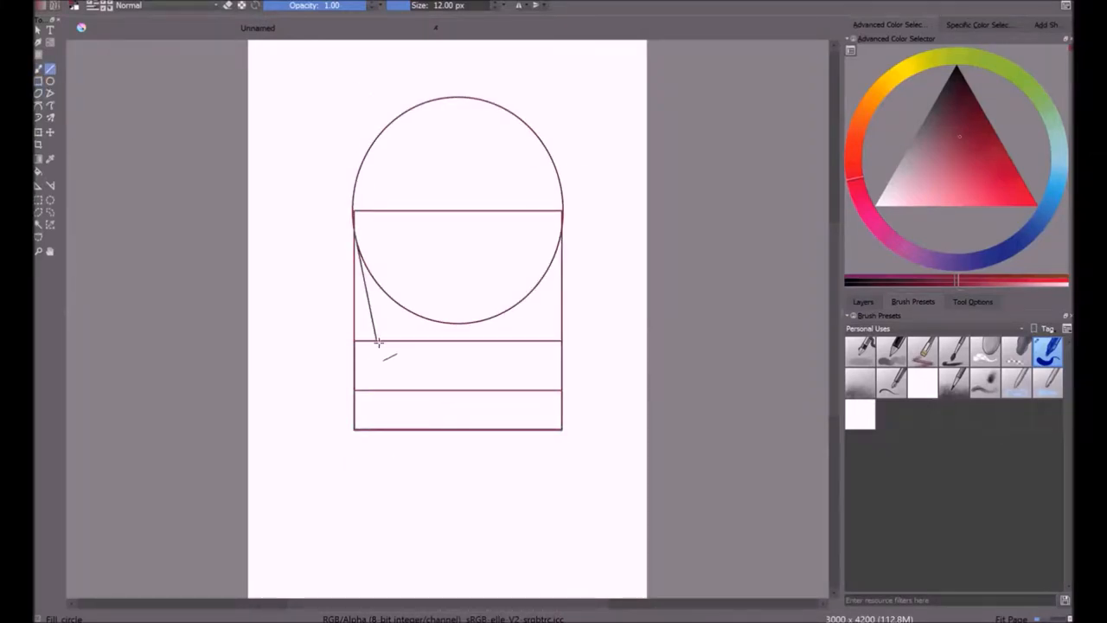
# - Trace the jaw and smooth head outline over the circle guide, then duplicate the layer
pyautogui.moveTo(376, 342); pyautogui.dragTo(458, 429)
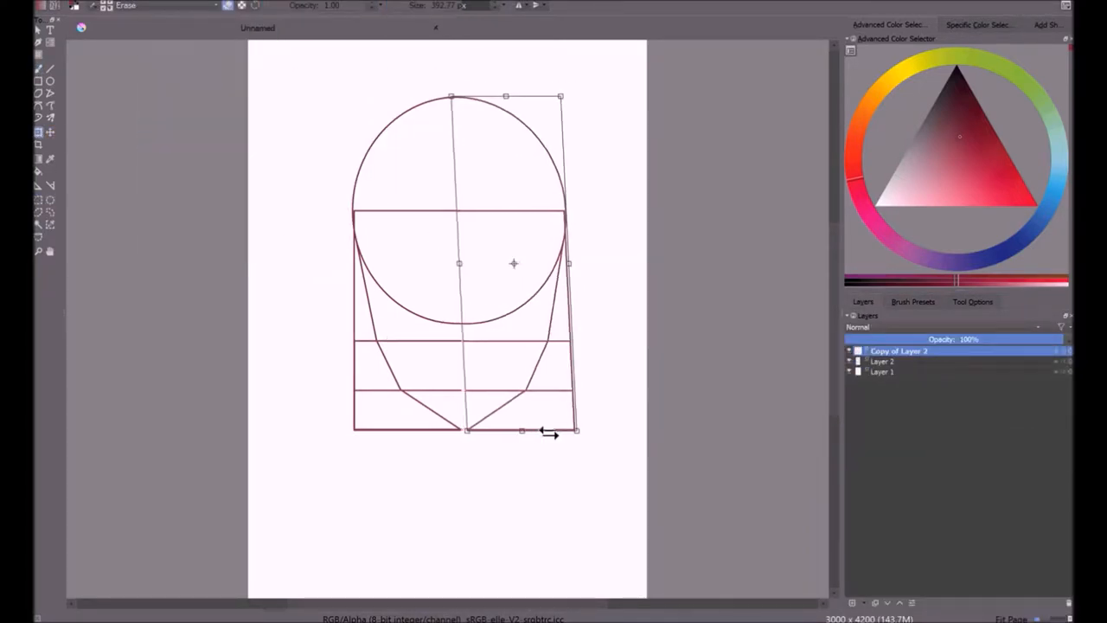
pyautogui.click(882, 360)
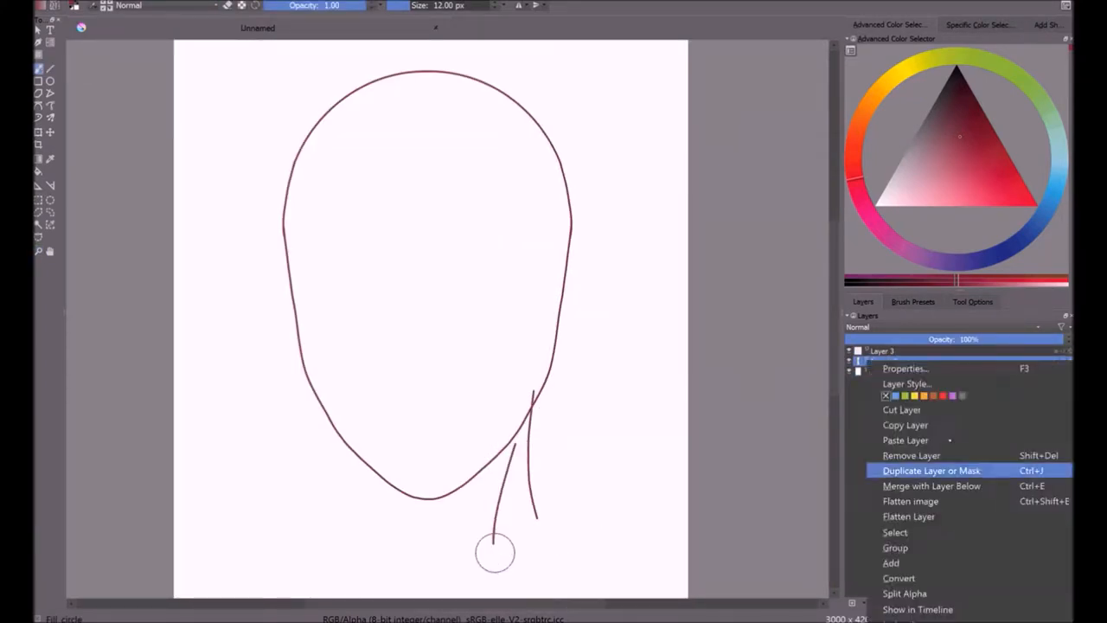
# - Duplicate the head outline layer, draw the eyes, brows and nose, and hide the guides
pyautogui.click(932, 470)
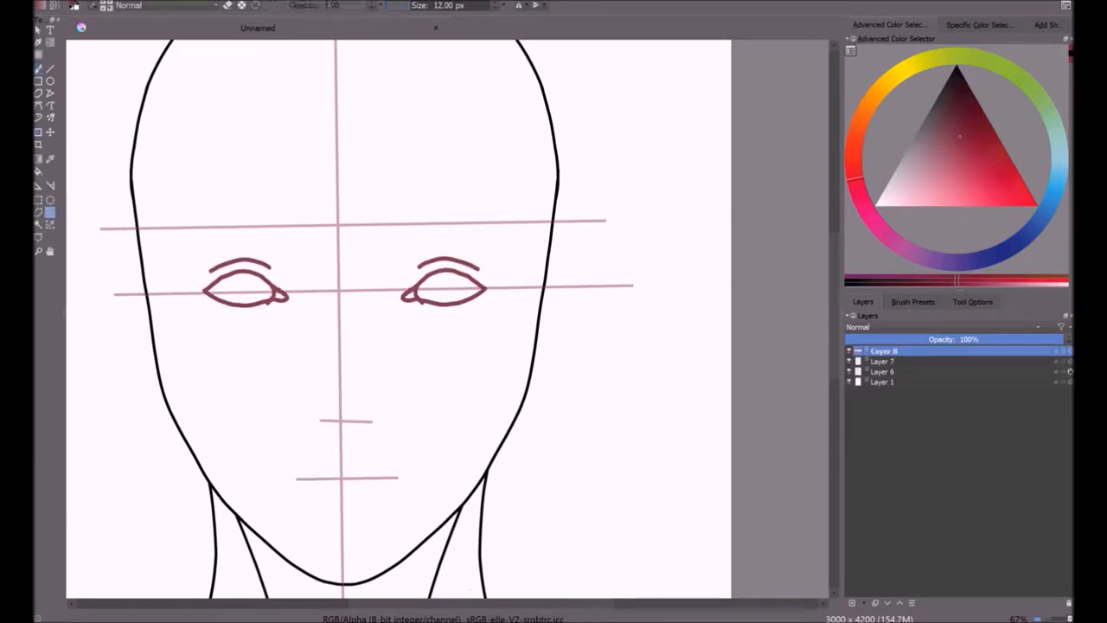
pyautogui.click(39, 132)
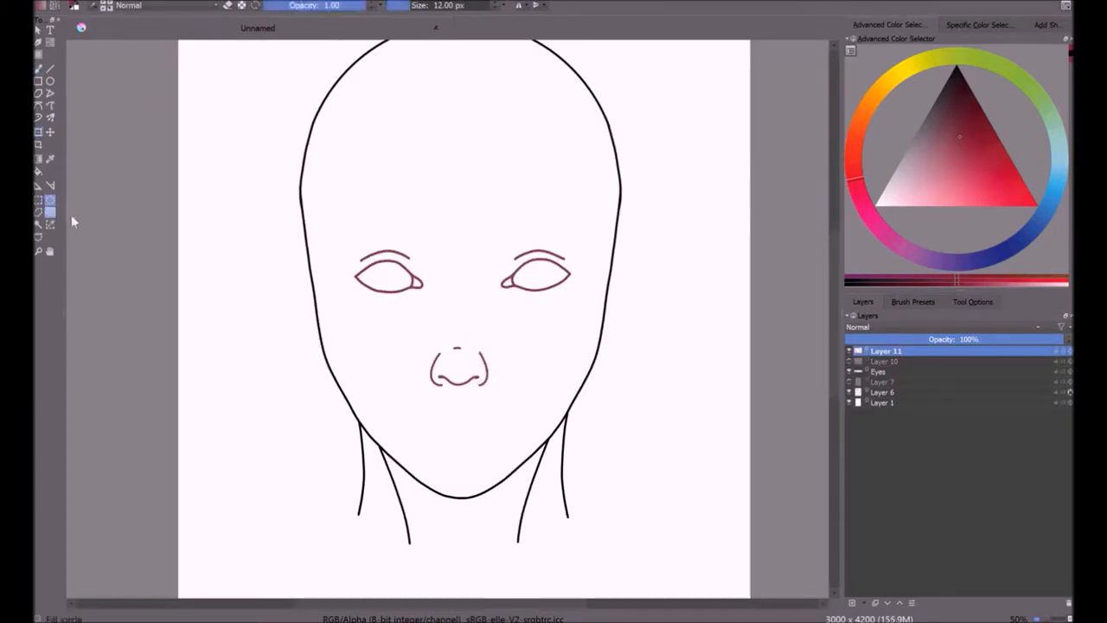
# - Paint thick eyebrows, nose bridge lines, and lips with a chin line
pyautogui.click(882, 360)
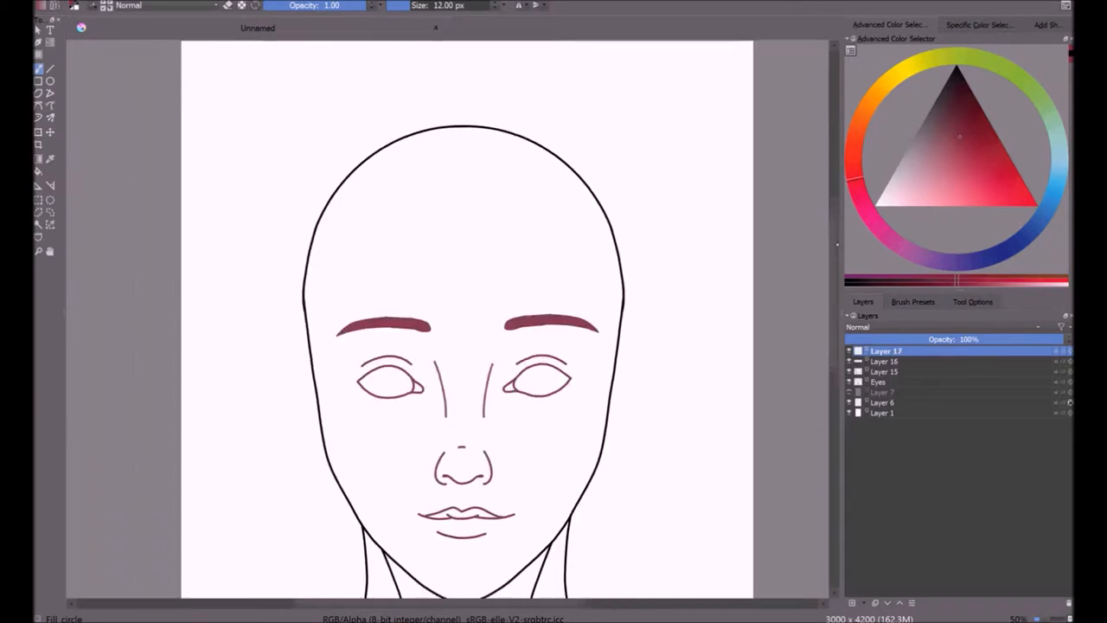
# - Sketch green bob-haircut strands around the face and lower the sketch layer's opacity
pyautogui.moveTo(536, 121); pyautogui.dragTo(311, 528)
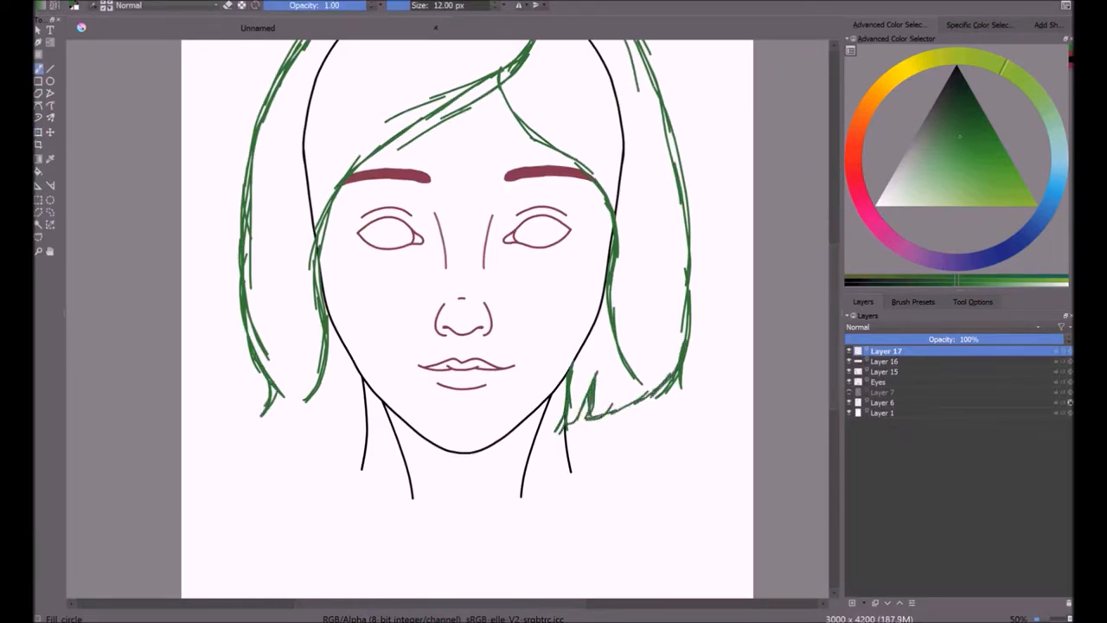
pyautogui.click(912, 301)
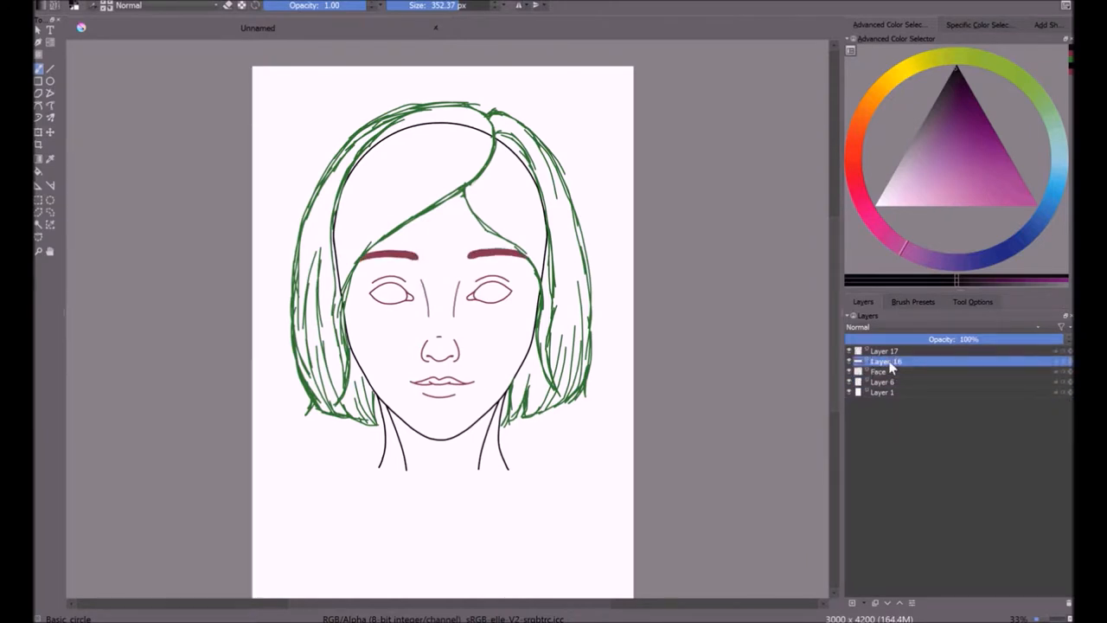
pyautogui.click(912, 301)
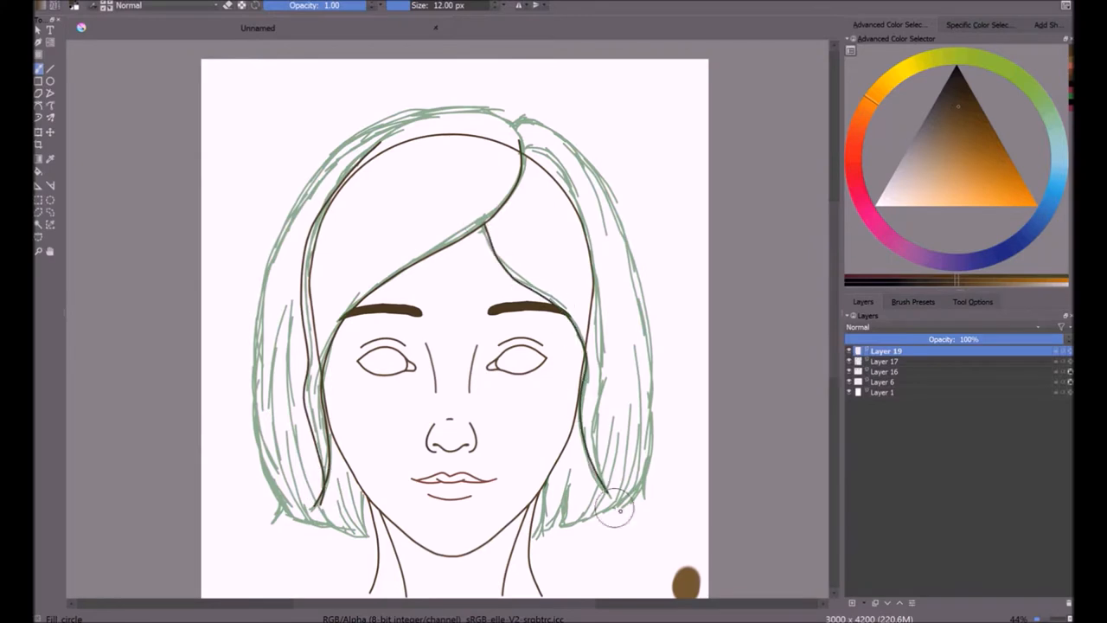
# - Trace clean dark hair lines over the faded green sketch and hide the sketch
pyautogui.moveTo(515, 116); pyautogui.dragTo(636, 493)
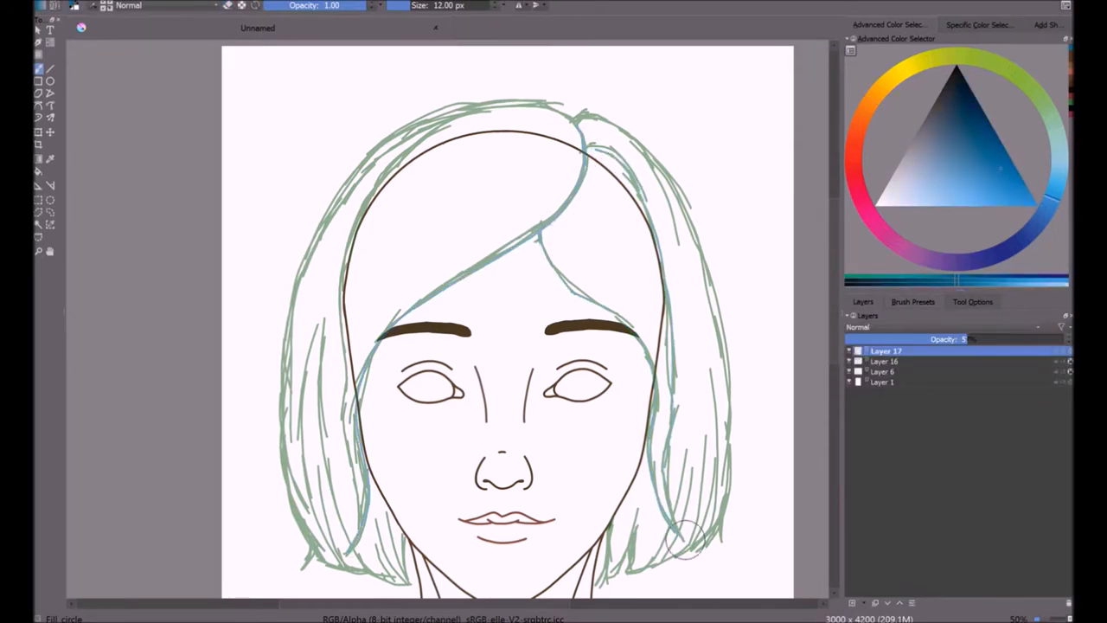
pyautogui.moveTo(580, 130); pyautogui.dragTo(337, 554)
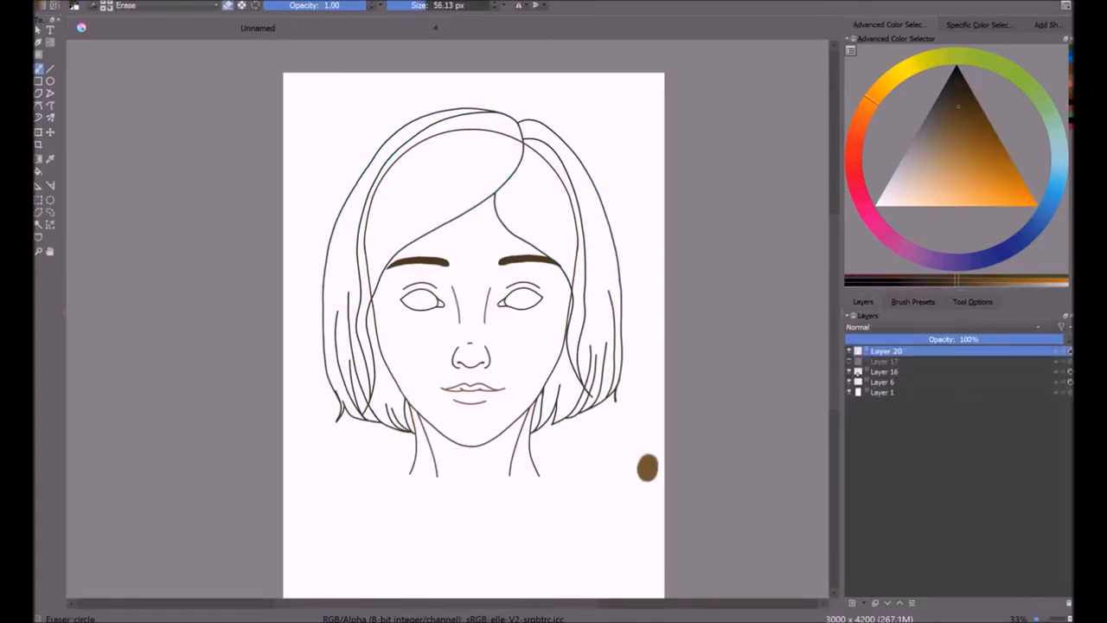
# - Paint brown and green swatches beside the face, then zoom in for irises and pupils
pyautogui.click(883, 381)
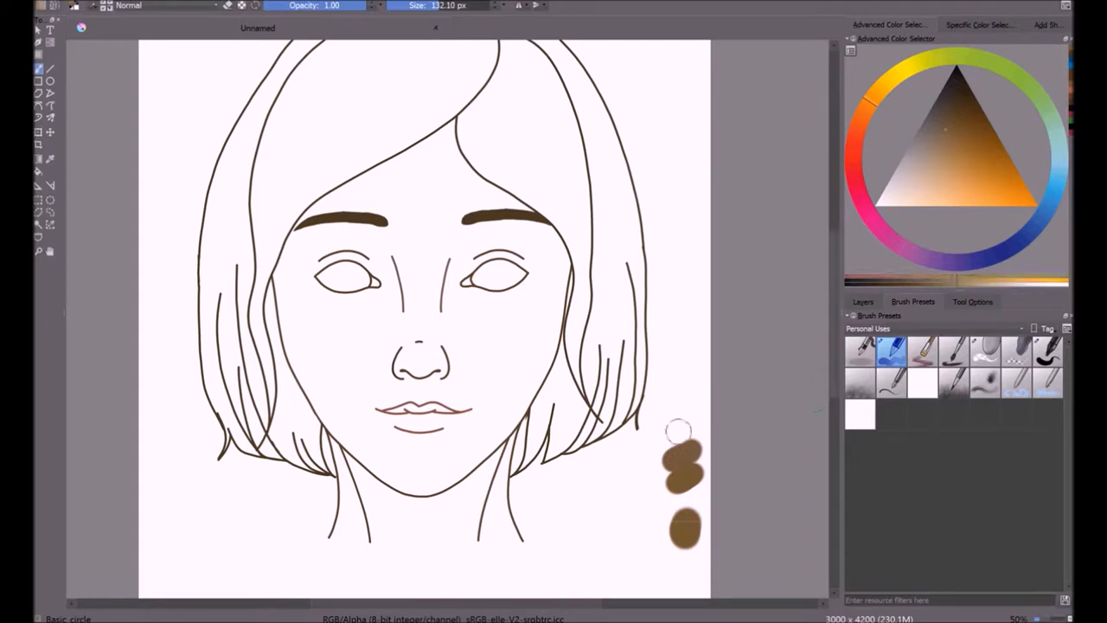
pyautogui.click(863, 301)
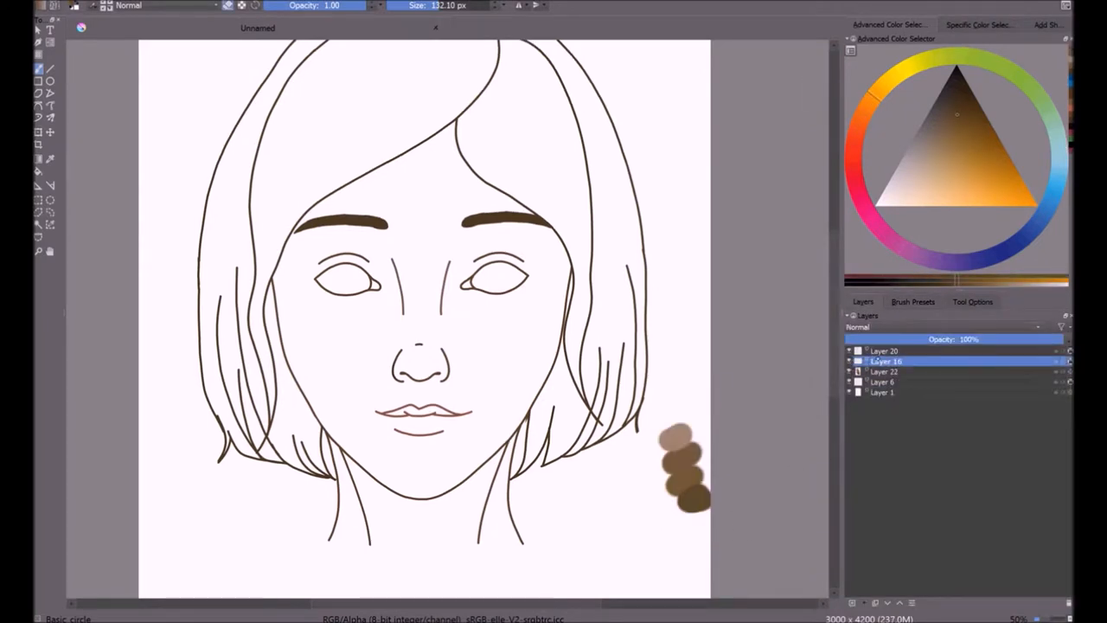
pyautogui.click(913, 301)
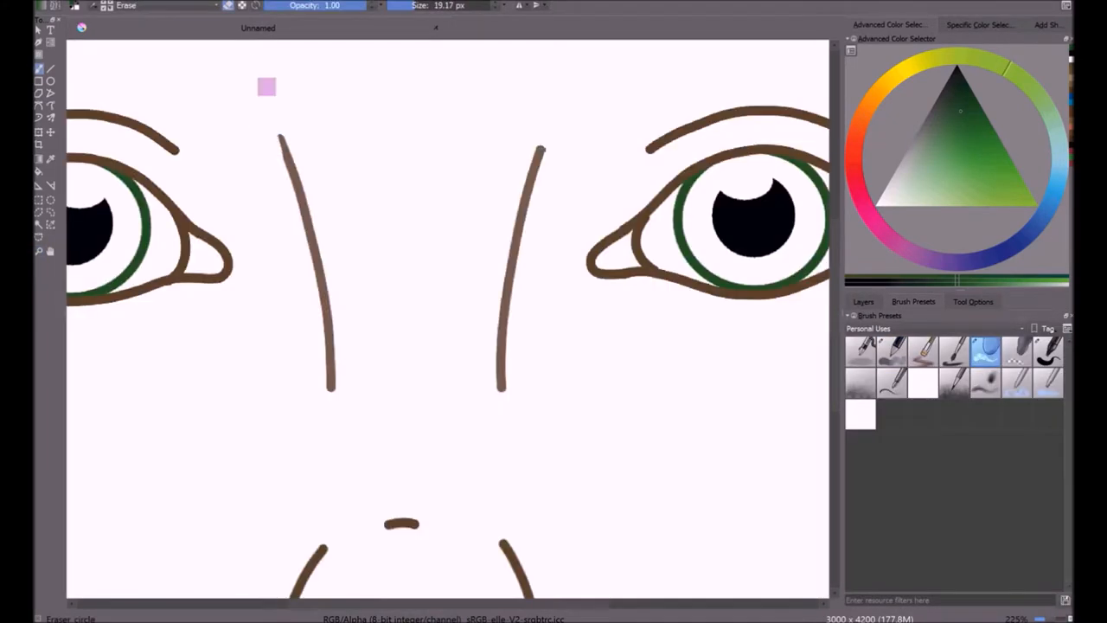
pyautogui.scroll(-3)
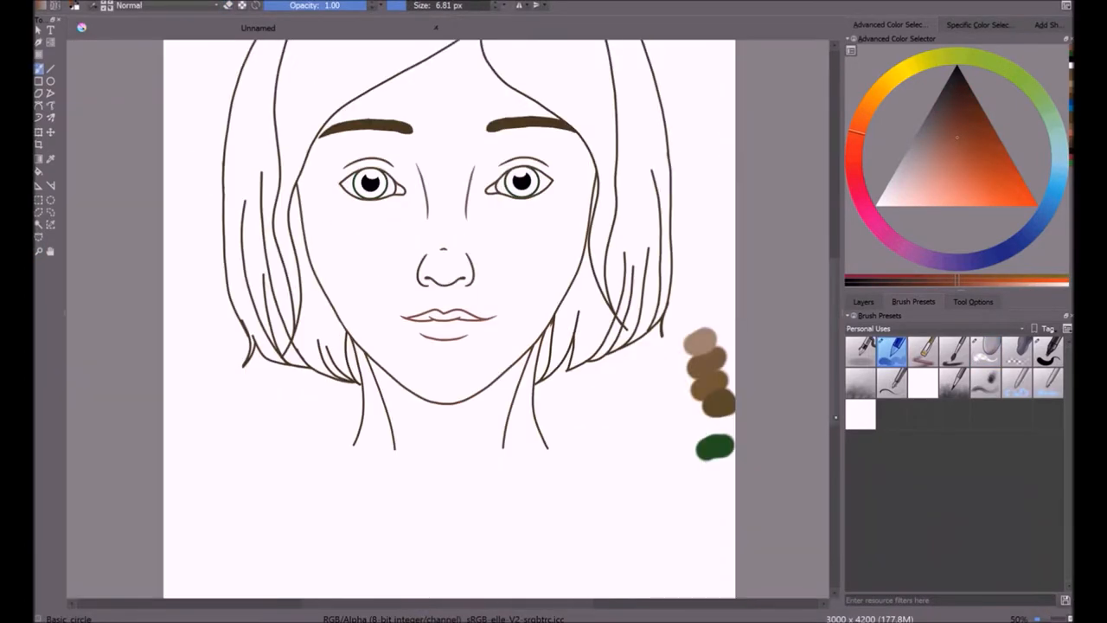
# - Fill the irises green with white highlights, tint the lips, and make the background grey
pyautogui.click(863, 302)
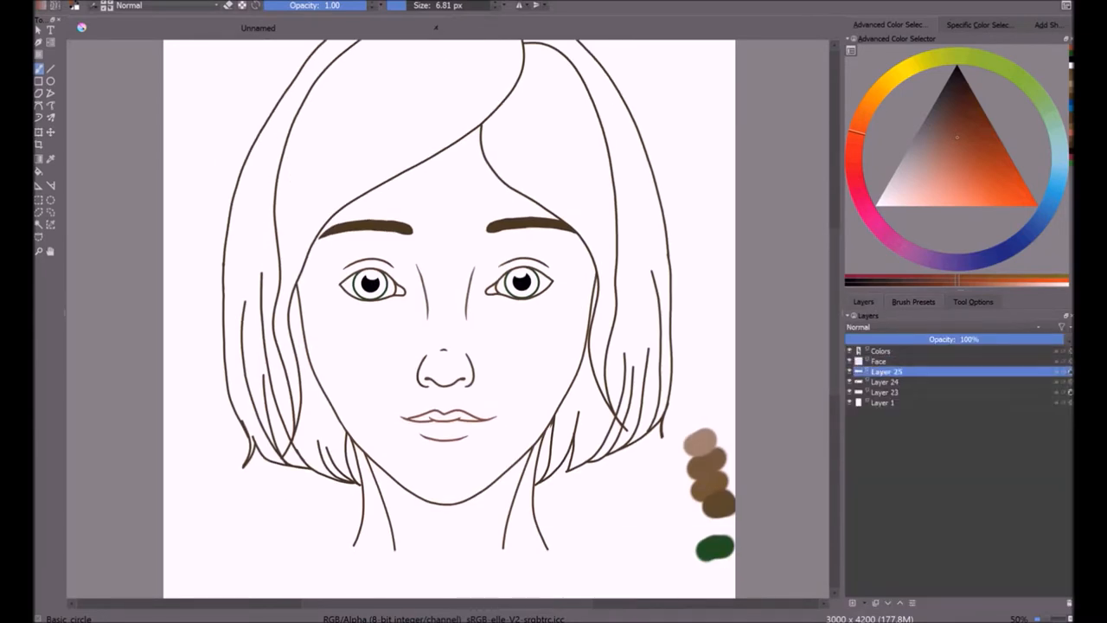
pyautogui.click(914, 301)
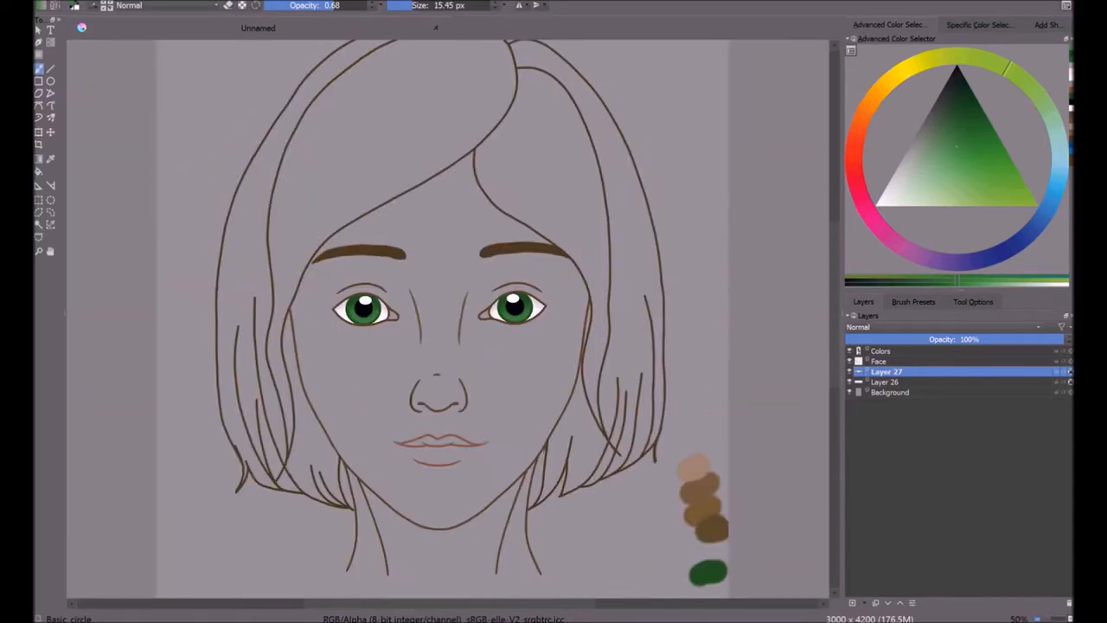
# - Fill tan skin, brown hair, pink lips and tear ducts; save as 'Nina - Gilded Discord'
pyautogui.click(912, 301)
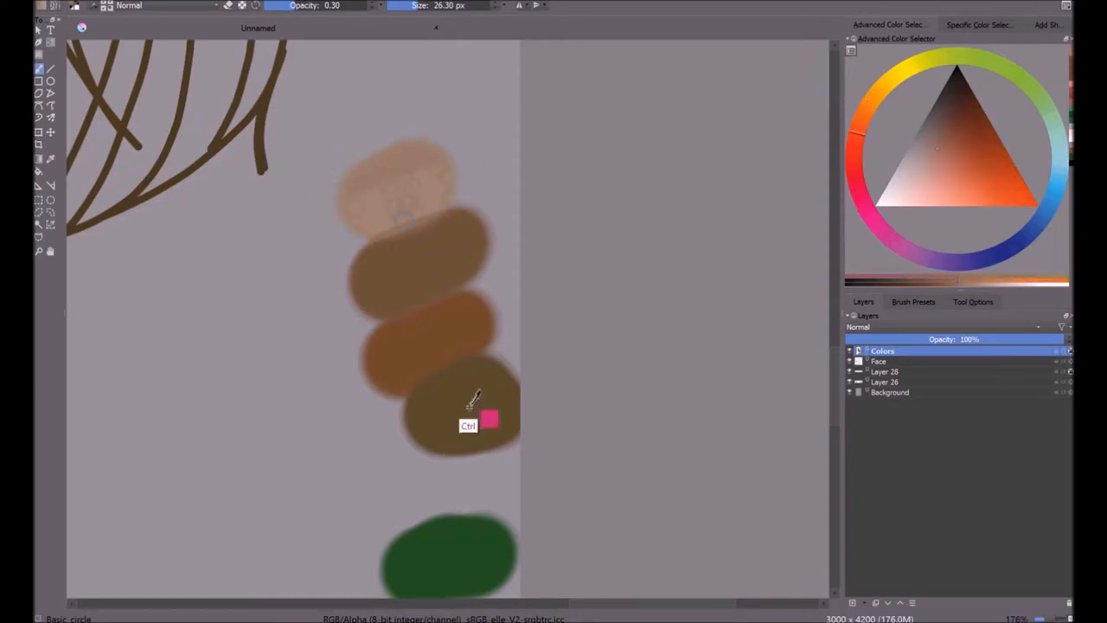
pyautogui.click(472, 402)
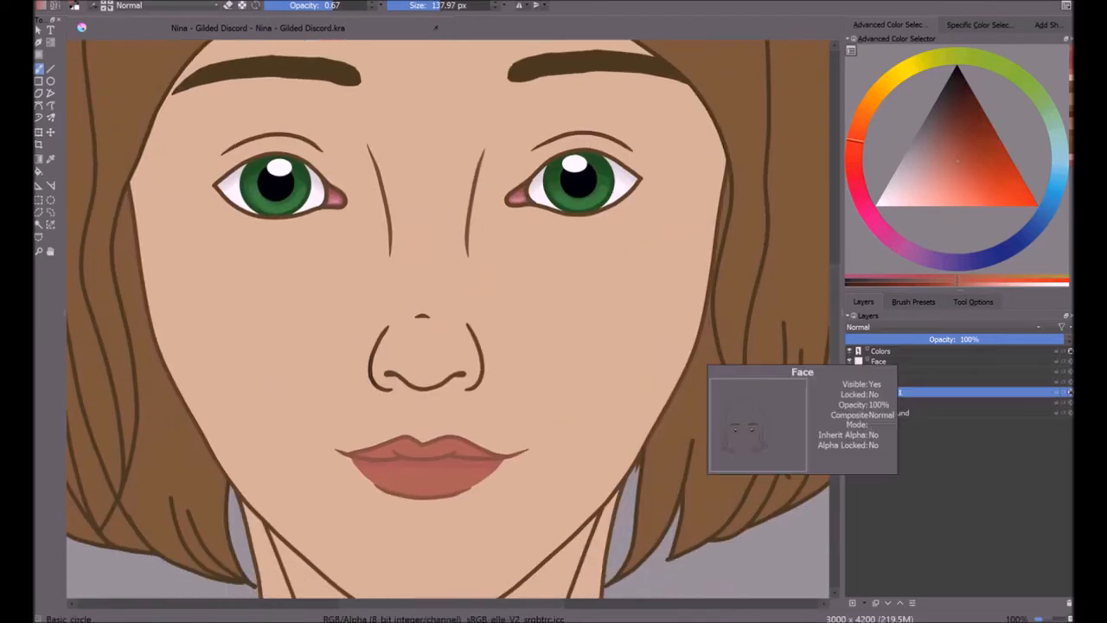
# - Airbrush low-opacity shading along the nose, cheeks, jaw and neck with Airbrush_linear
pyautogui.click(913, 301)
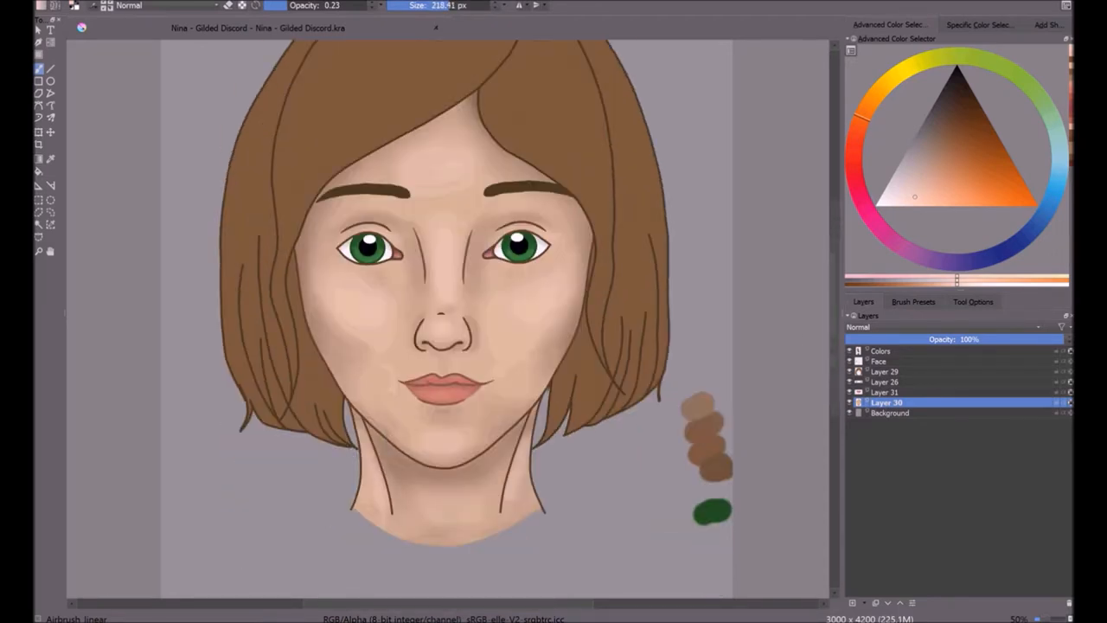
# - Add warm blush to the forehead and cheeks, hide the Background layer, and select Eraser_circle
pyautogui.click(913, 301)
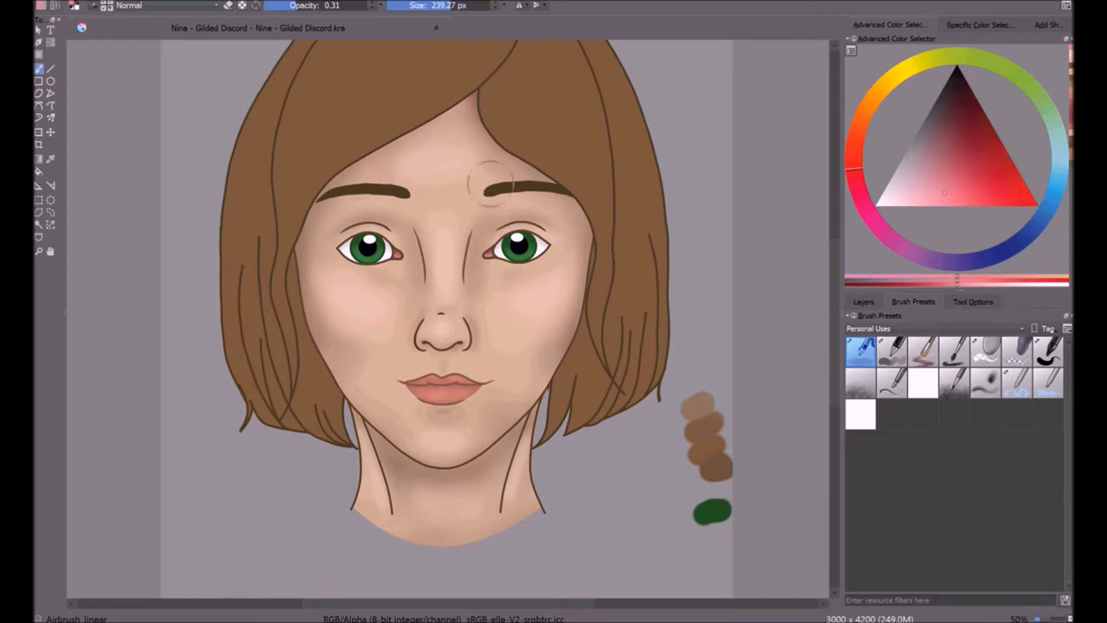
pyautogui.click(863, 301)
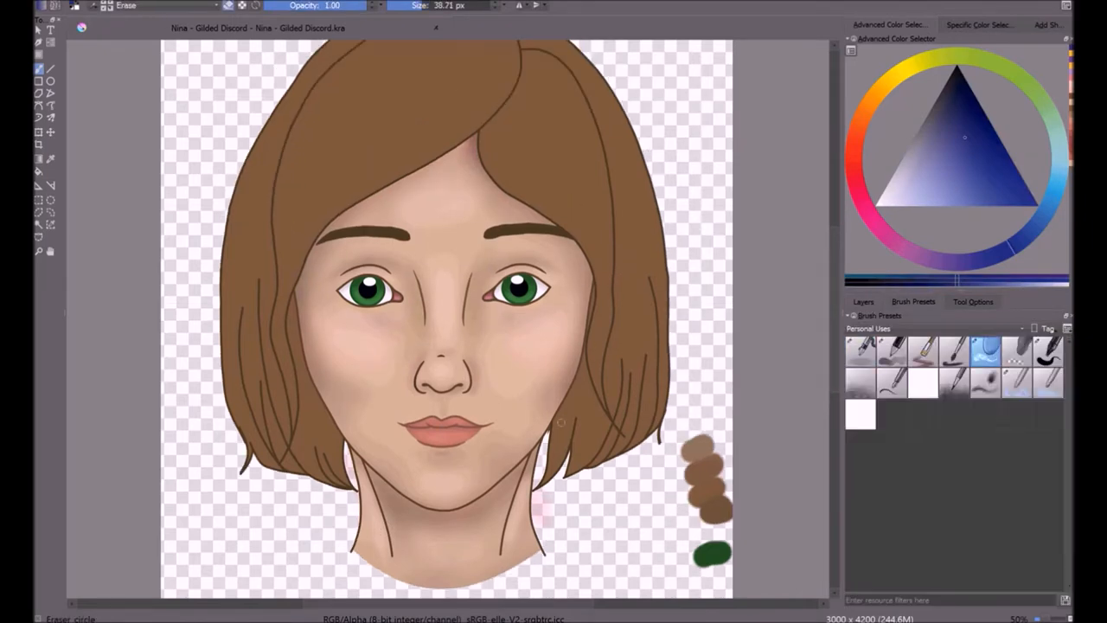
# - Create a 2647×3625 canvas with a large solid brown oval on a new layer
pyautogui.click(863, 301)
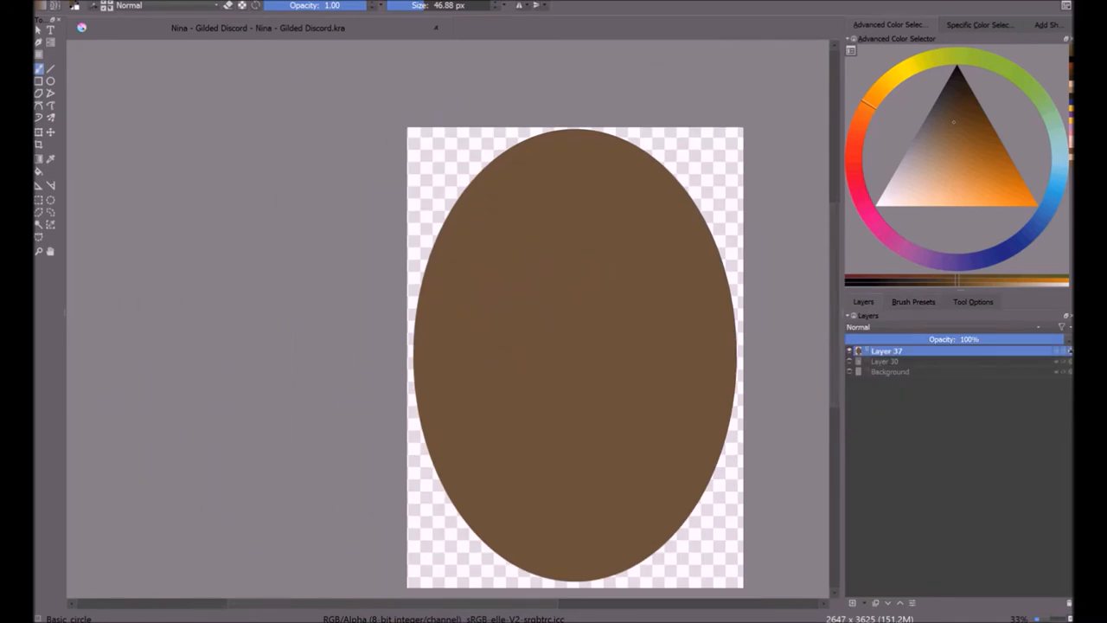
pyautogui.click(609, 379)
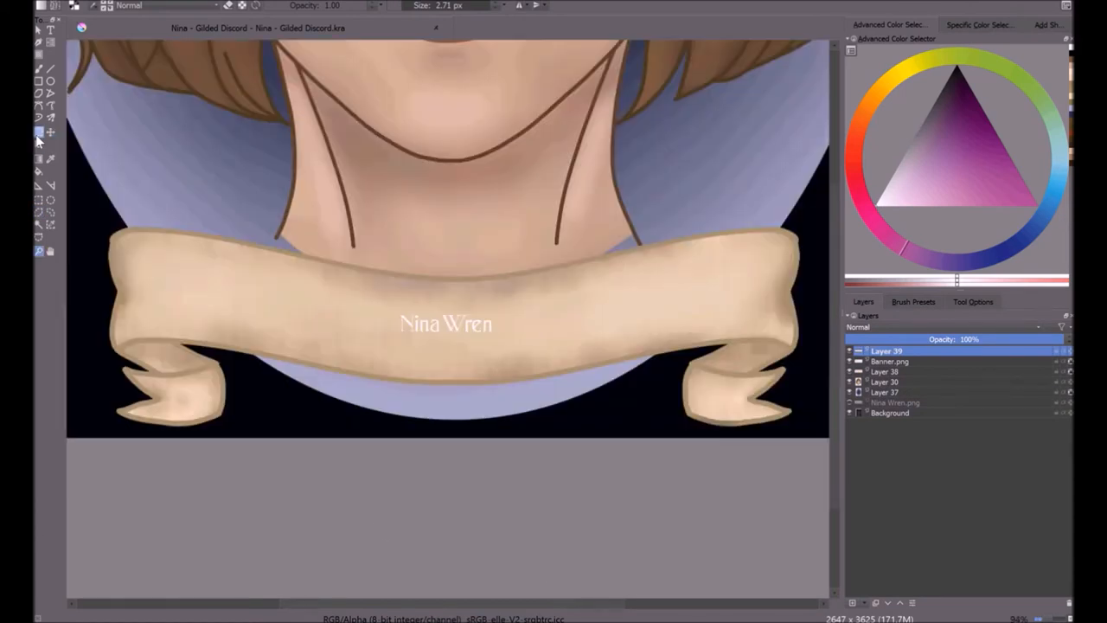
# - Scale up the Nina Wren text layer so the lettering spans most of the banner
pyautogui.click(39, 212)
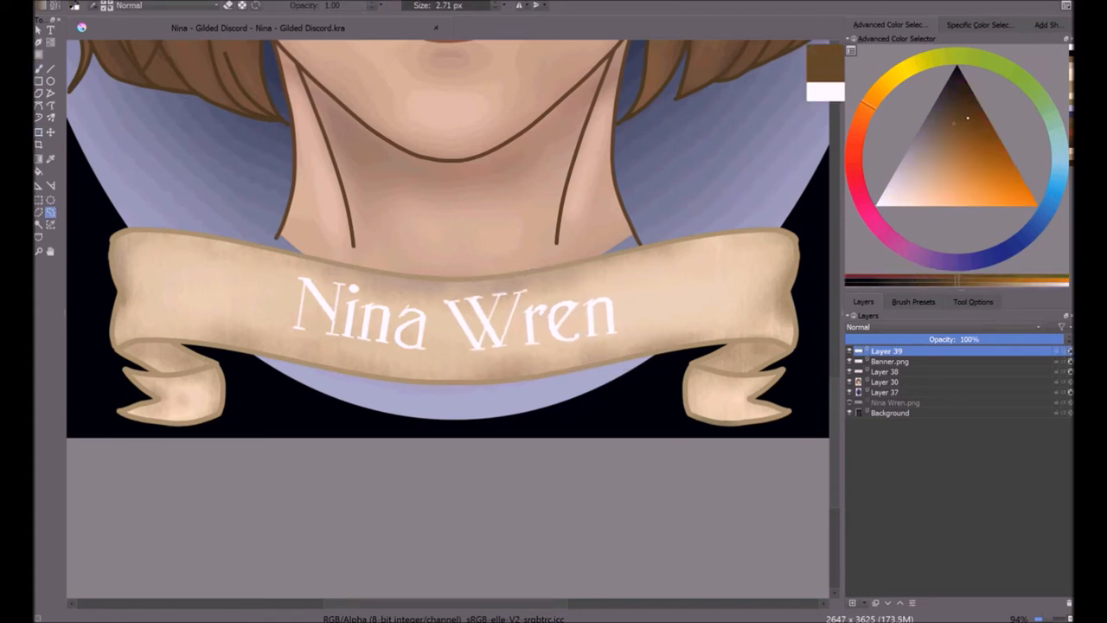
pyautogui.click(914, 301)
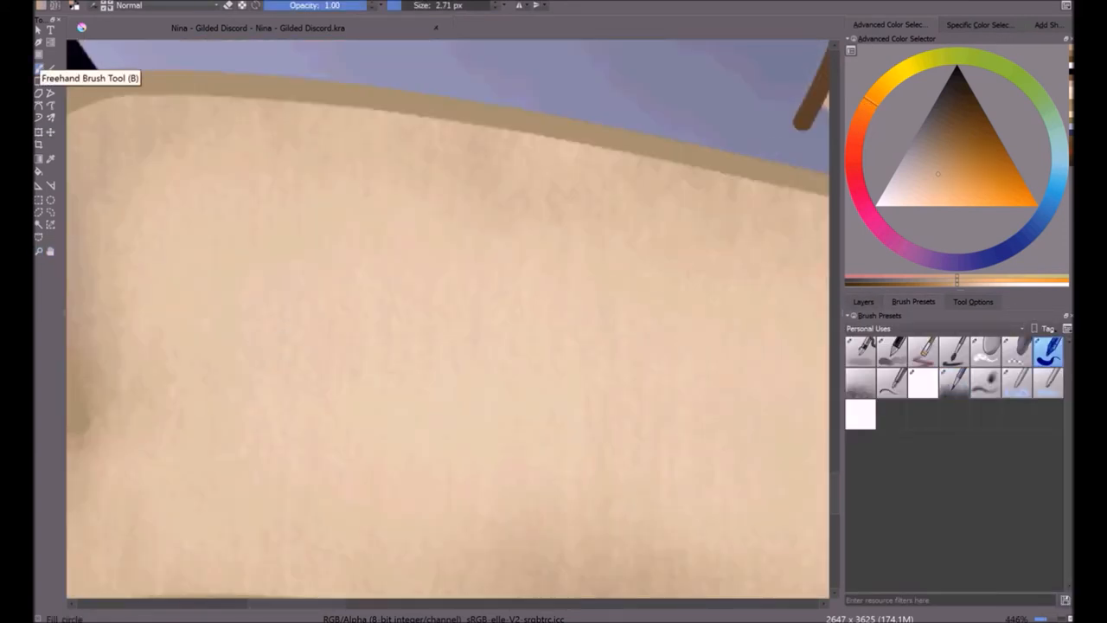
pyautogui.moveTo(208, 463); pyautogui.dragTo(376, 423)
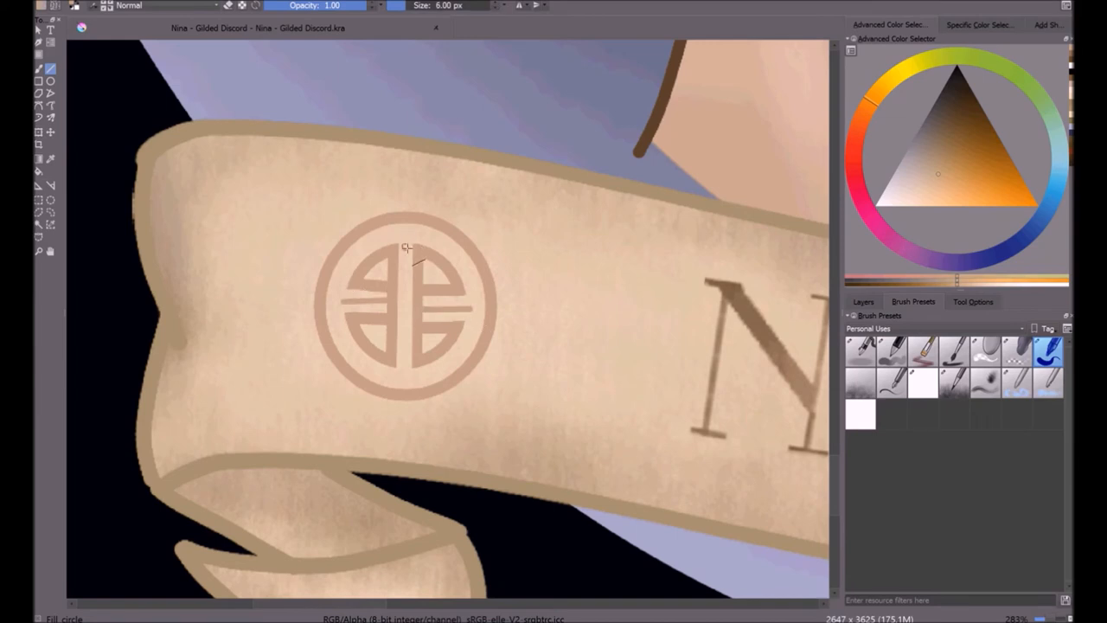
# - Paint a round tan emblem on the banner's left end, before the N
pyautogui.moveTo(403, 234); pyautogui.dragTo(403, 372)
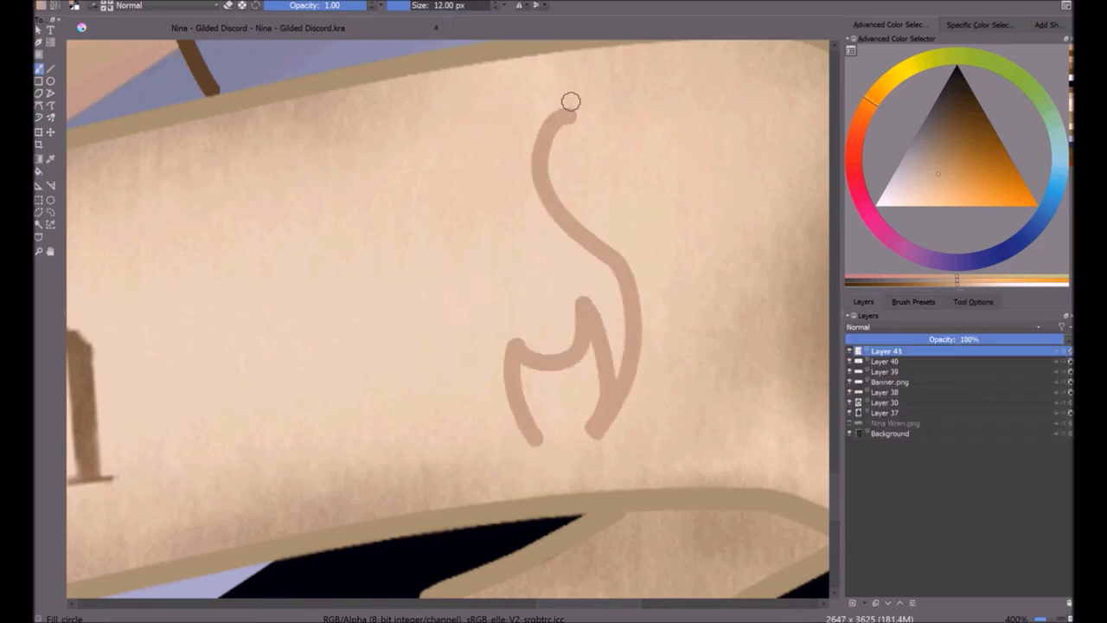
# - Paint a tan flame-shaped emblem outline on the banner at 12 px on Layer 41
pyautogui.moveTo(571, 103); pyautogui.dragTo(618, 409)
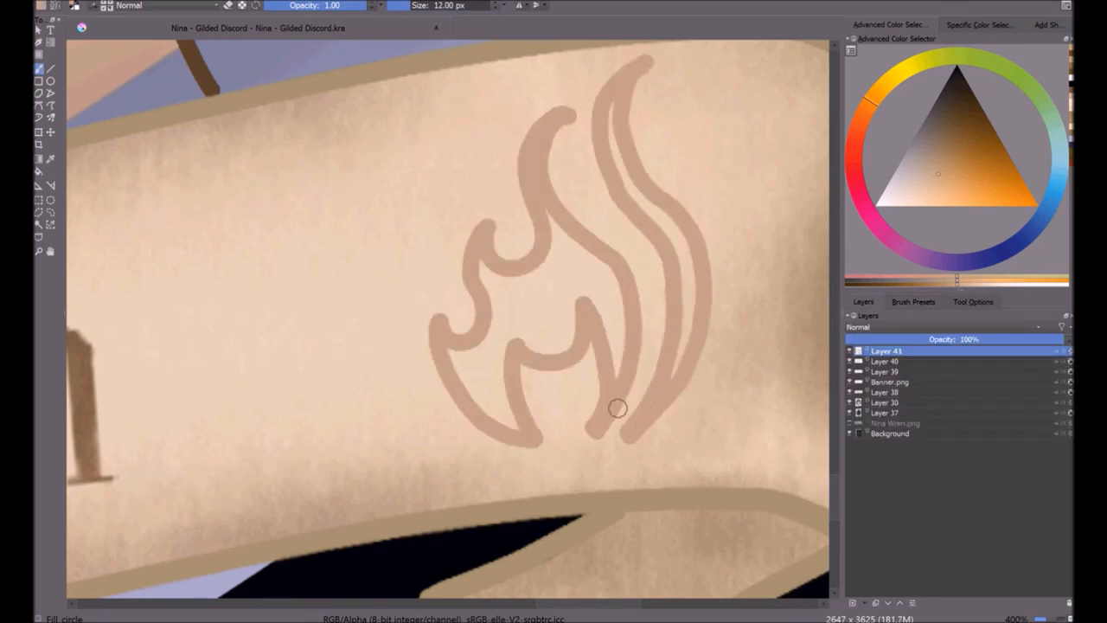